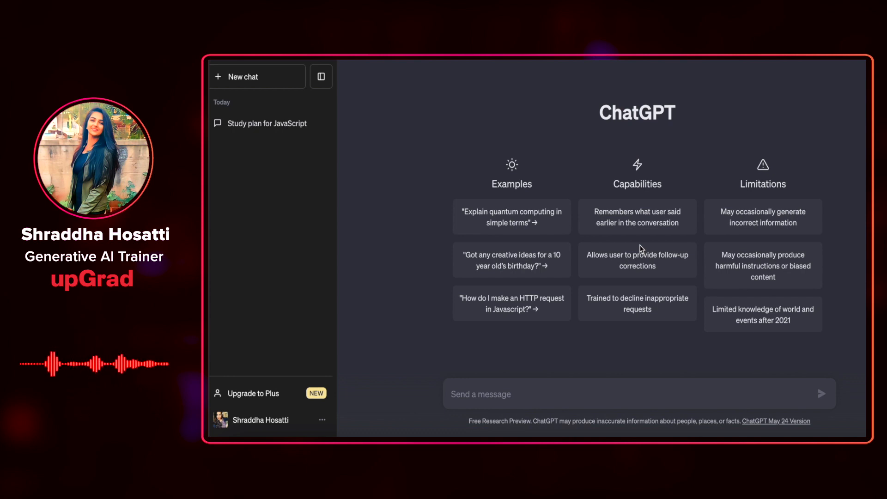
{"action": "mouse_move", "coordinate": [552, 393]}
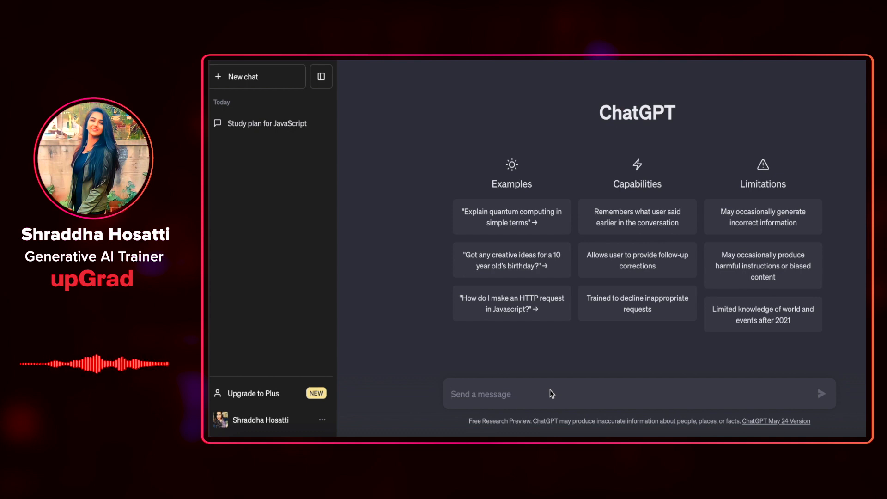
Begin typing the prompt "Write a python..." in the new chat's message box
{"action": "type", "text": "Write a pyth"}
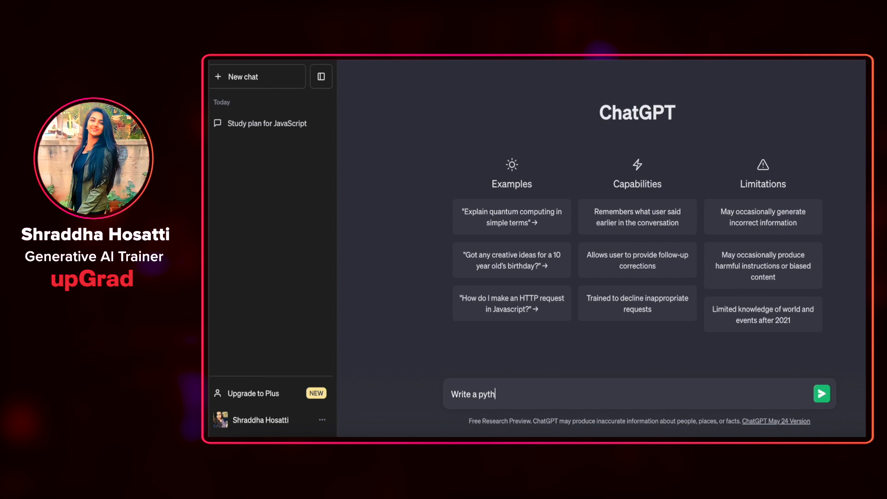
Send "Write a python function for swapping two integers" to ChatGPT
{"action": "type", "text": "on function"}
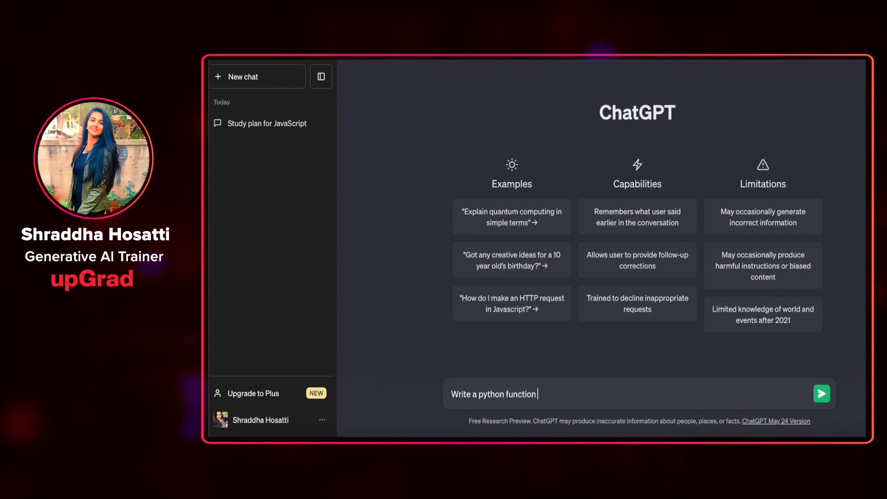
{"action": "type", "text": "for swapping t"}
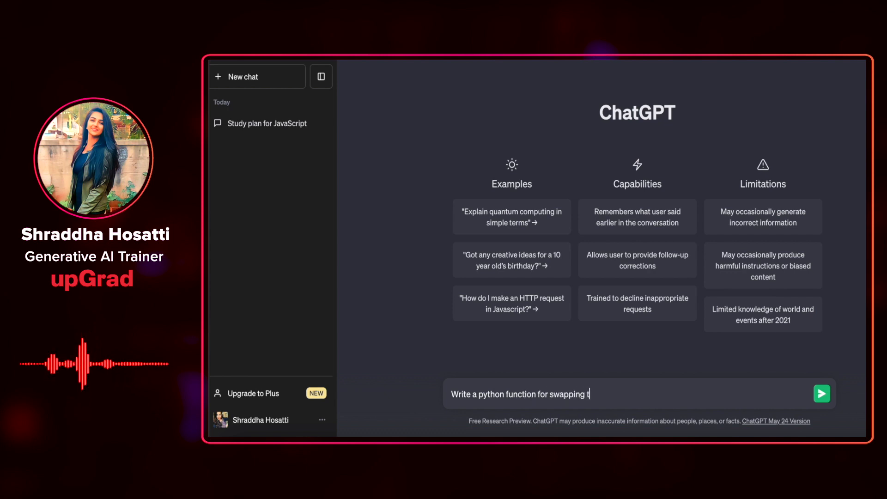
{"action": "type", "text": "wo integers"}
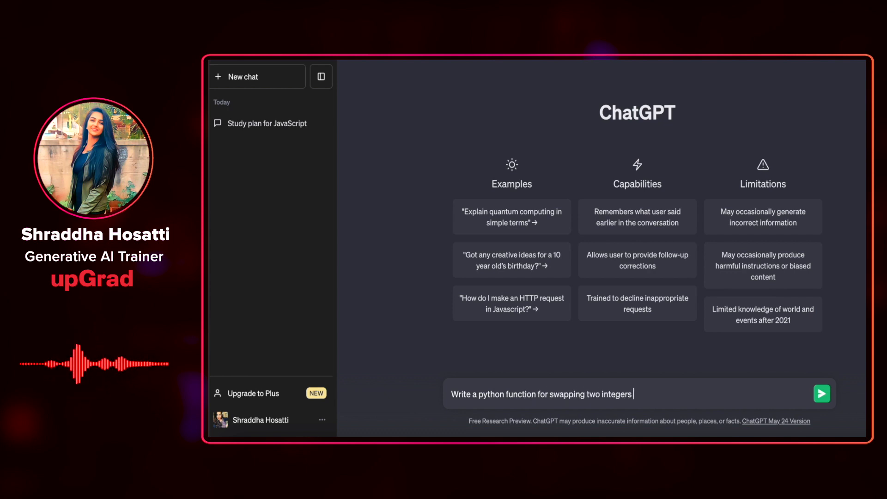
{"action": "left_click", "coordinate": [821, 393]}
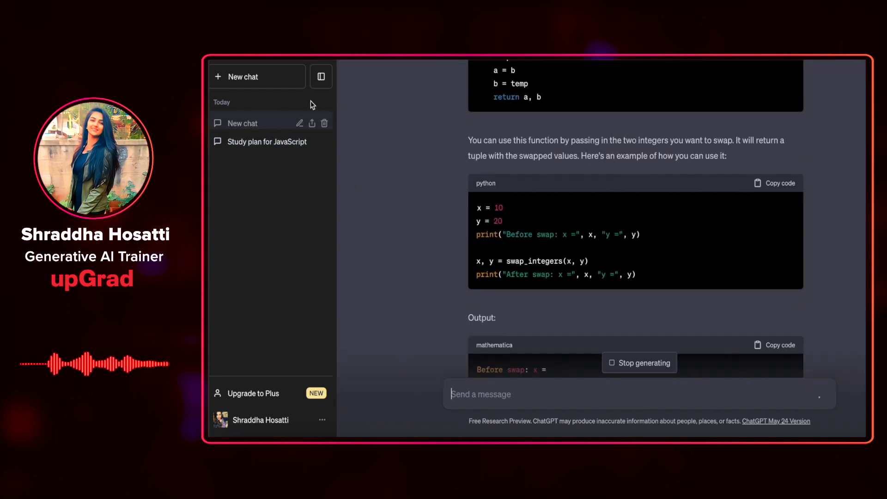
Rename the New chat sidebar entry to 'Swapping integers'
{"action": "left_click", "coordinate": [299, 123]}
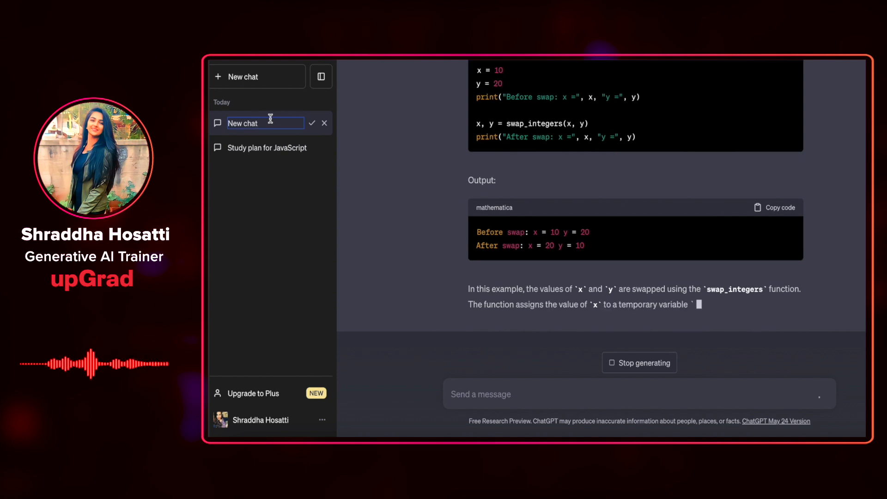
{"action": "type", "text": "Swapp"}
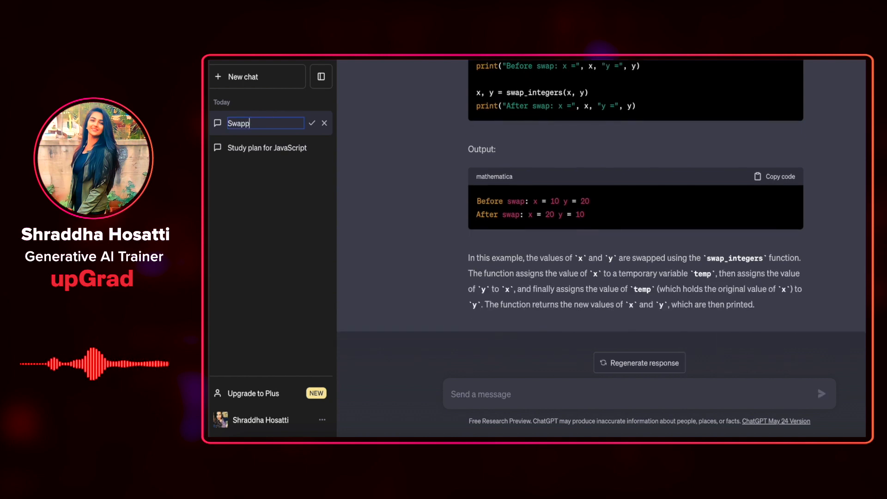
{"action": "type", "text": "ing integers: P"}
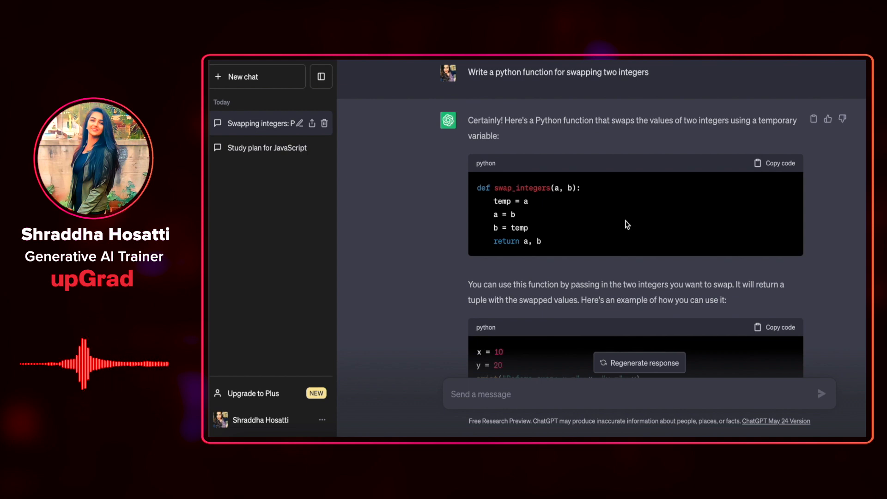
{"action": "scroll", "scroll_direction": "down", "scroll_amount": 3}
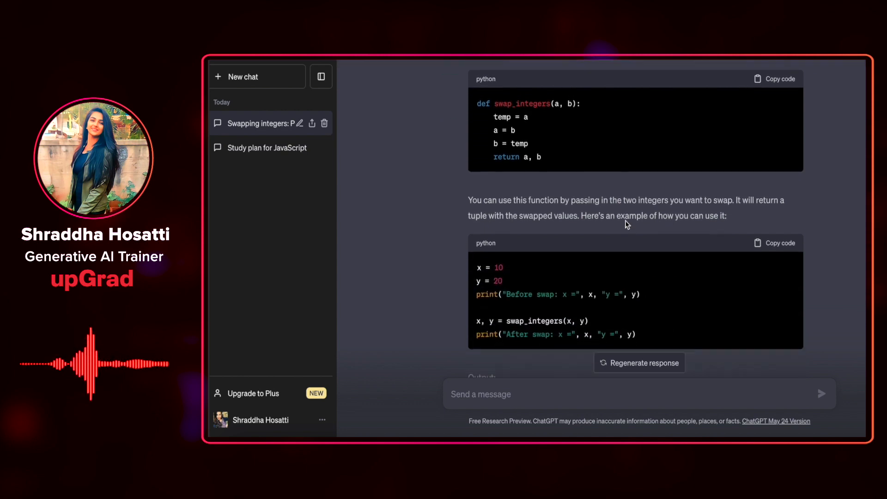
{"action": "scroll", "scroll_direction": "down", "scroll_amount": 3}
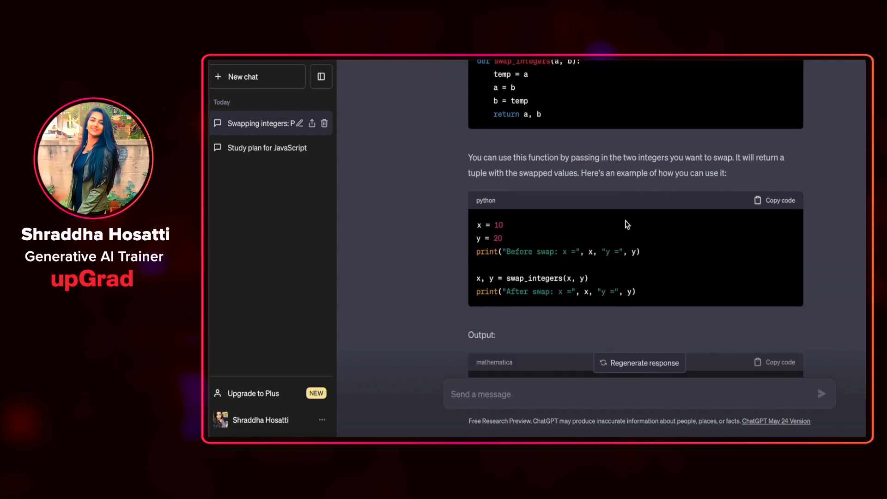
{"action": "scroll", "scroll_direction": "down", "scroll_amount": 3}
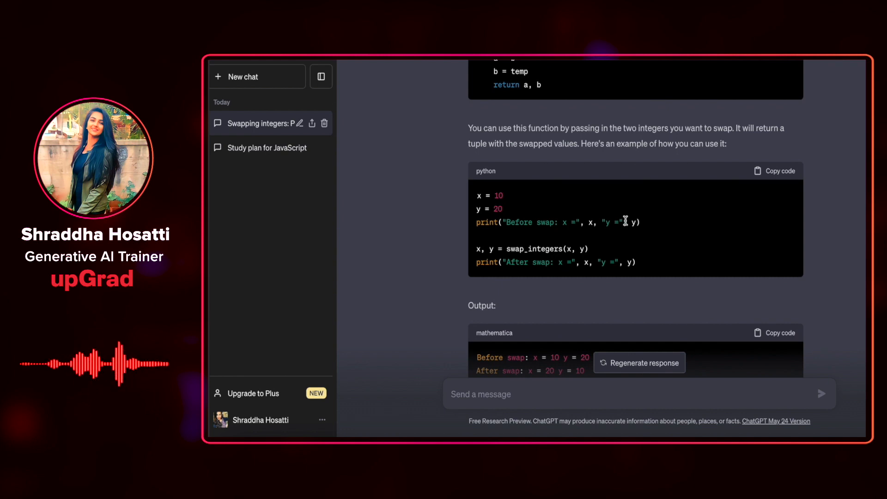
{"action": "scroll", "scroll_direction": "up", "scroll_amount": 3}
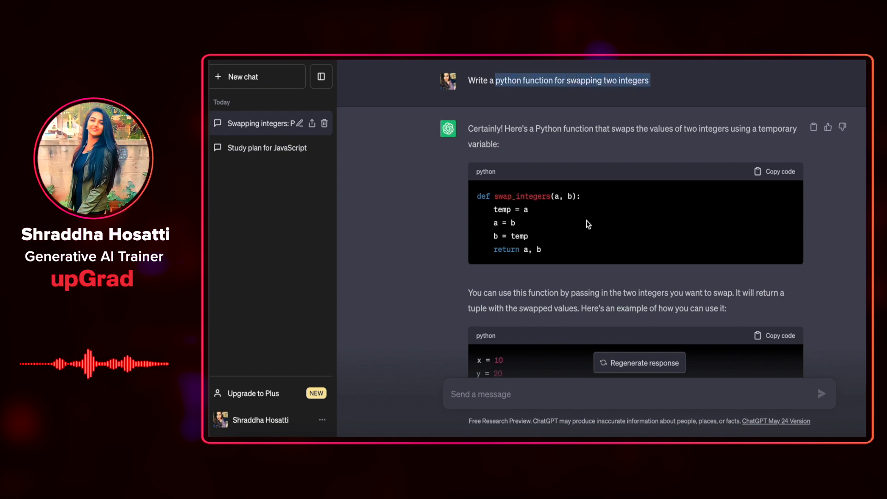
{"action": "scroll", "scroll_direction": "down", "scroll_amount": 3}
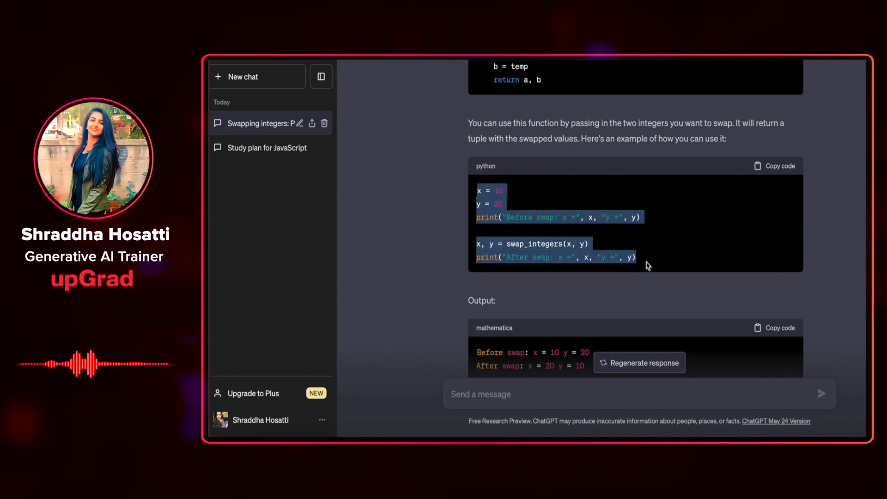
{"action": "scroll", "scroll_direction": "down", "scroll_amount": 3}
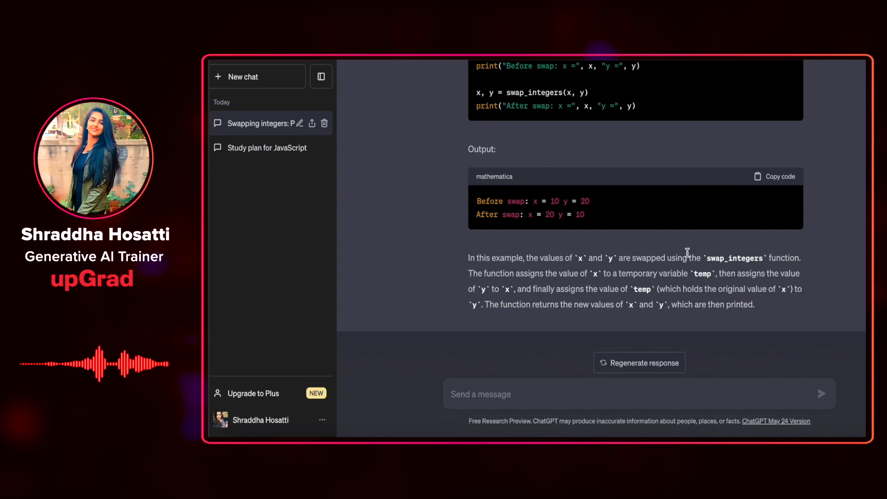
{"action": "mouse_move", "coordinate": [618, 269]}
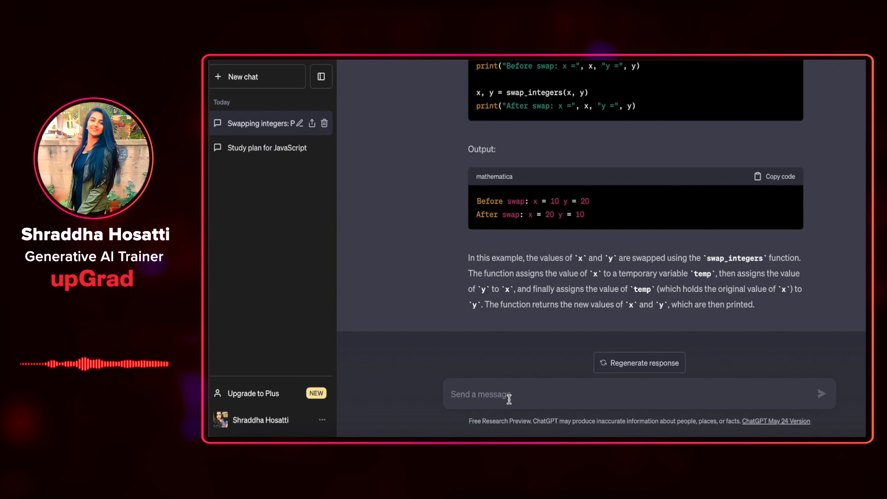
Send the question "What can be the time and space complexity..." about the swap function
{"action": "type", "text": "What can be"}
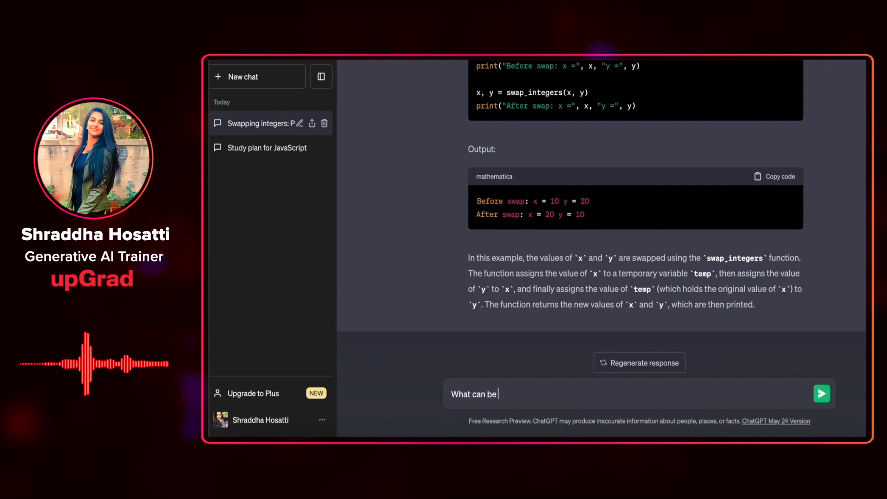
{"action": "type", "text": "the time and sa"}
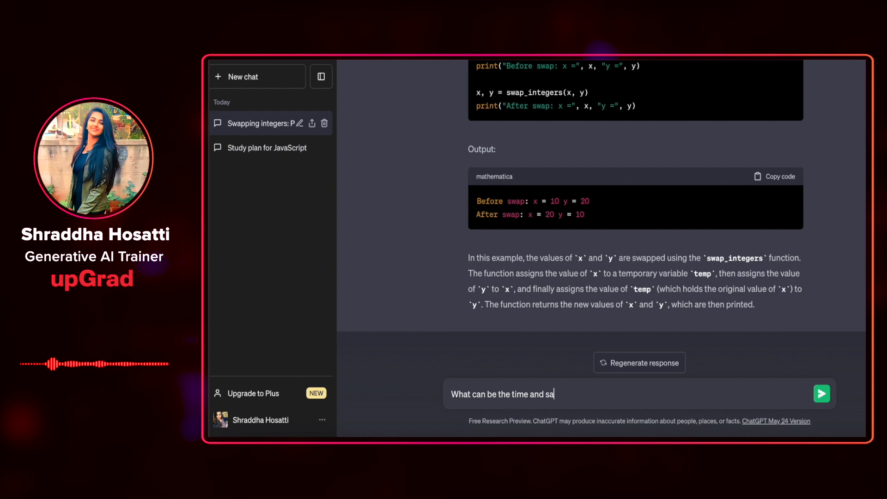
{"action": "type", "text": "space complexity of thi funct"}
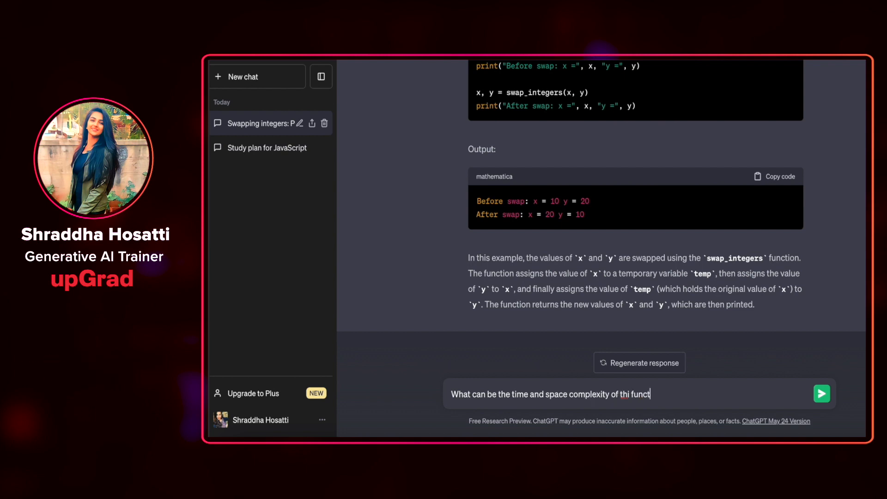
{"action": "left_click", "coordinate": [821, 393]}
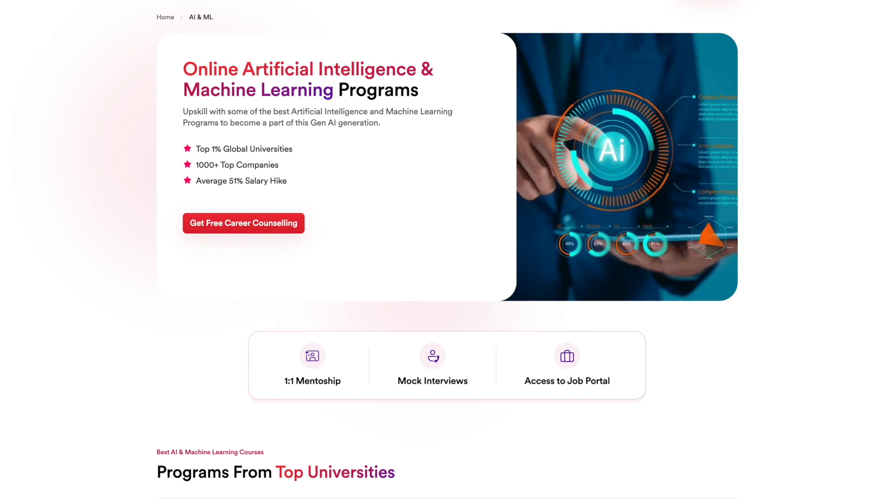
{"action": "scroll", "scroll_direction": "down", "scroll_amount": 3}
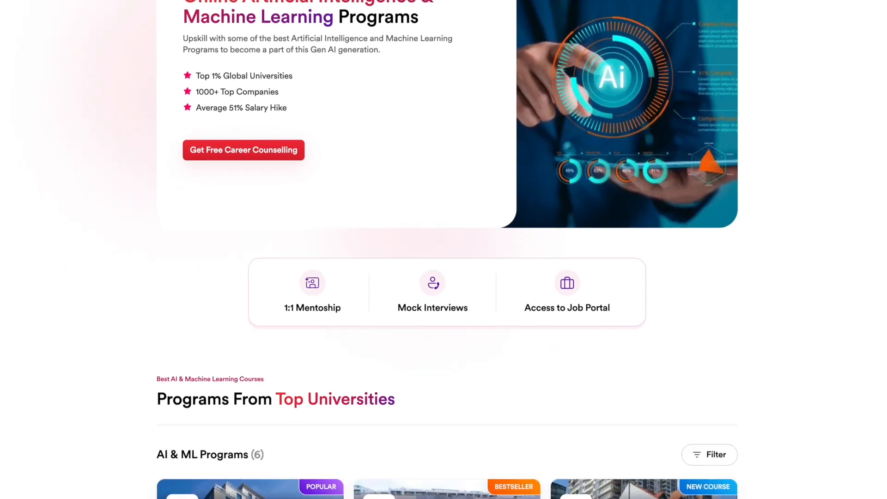
{"action": "scroll", "scroll_direction": "down", "scroll_amount": 3}
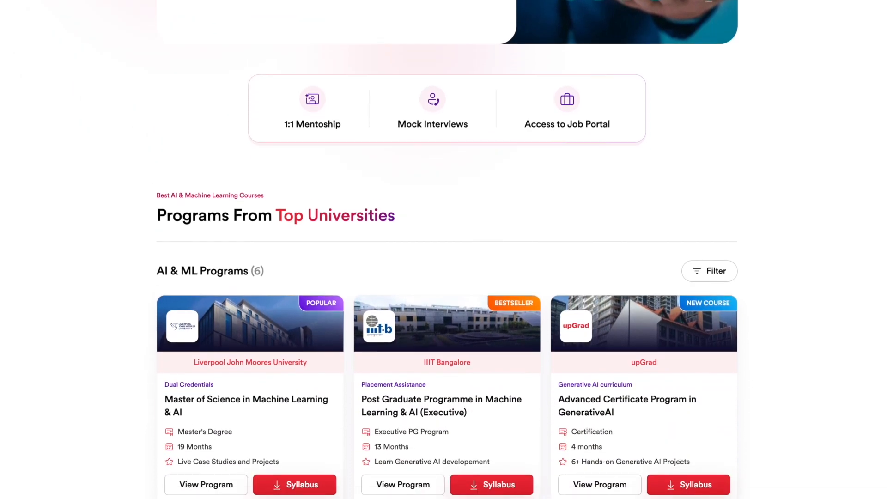
{"action": "scroll", "scroll_direction": "down", "scroll_amount": 3}
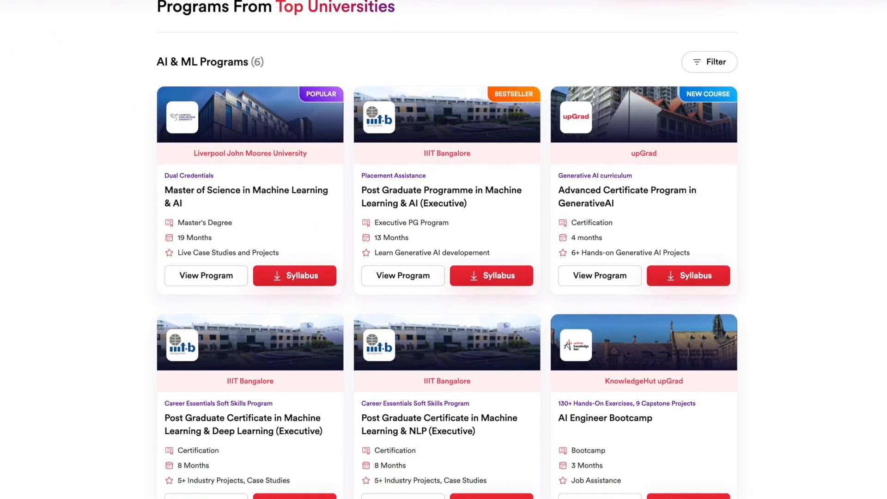
{"action": "scroll", "scroll_direction": "down", "scroll_amount": 3}
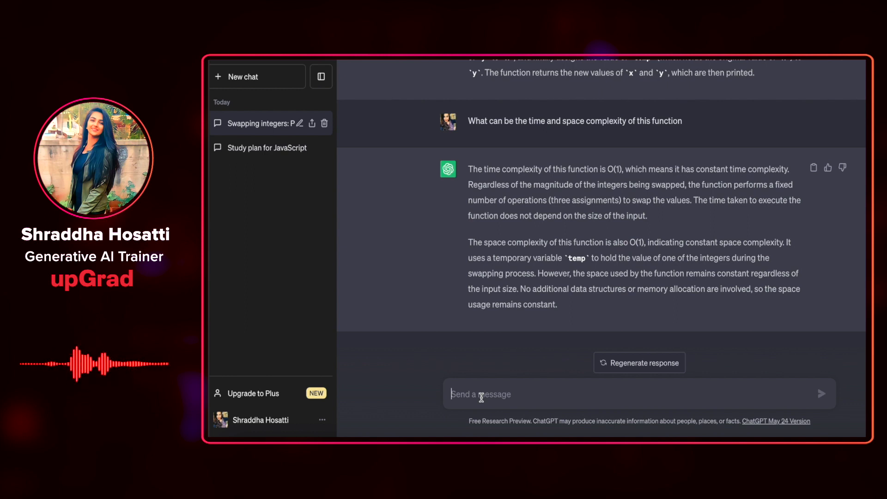
Send "Write a function in Java to generate random password" to ChatGPT
{"action": "type", "text": "Write"}
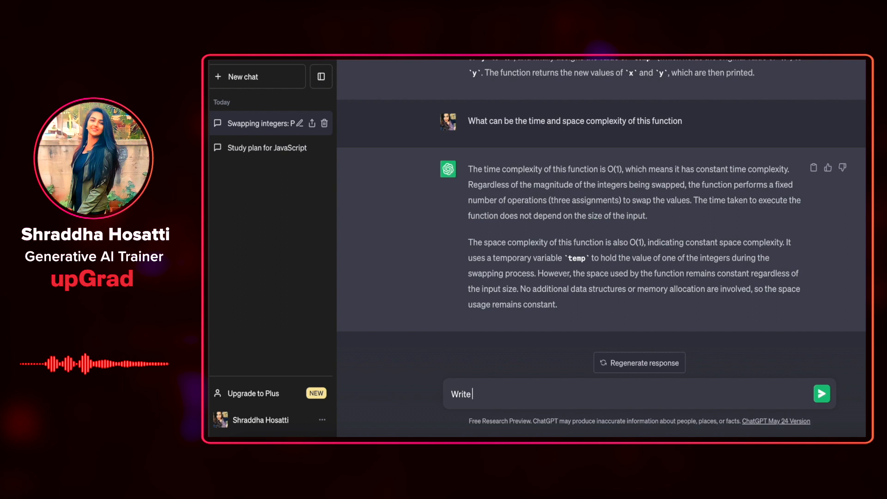
{"action": "type", "text": "a function in"}
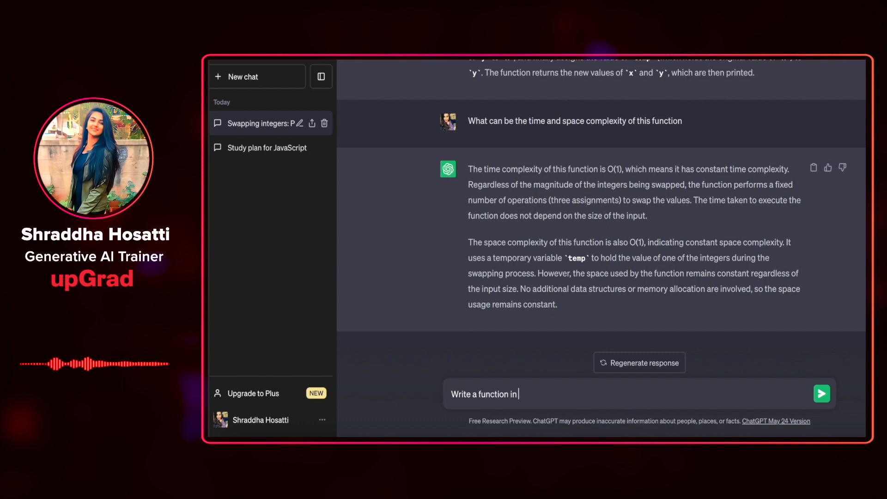
{"action": "type", "text": "Java to geen"}
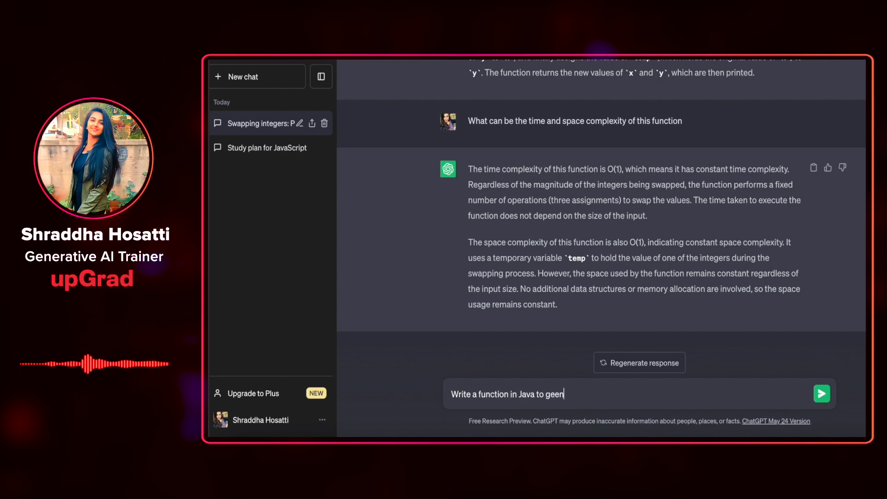
{"action": "type", "text": "rate random password"}
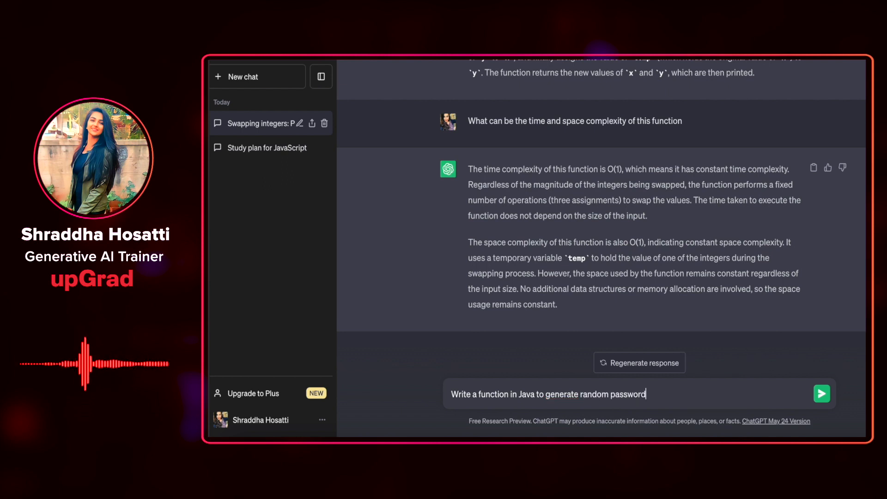
{"action": "left_click", "coordinate": [821, 394]}
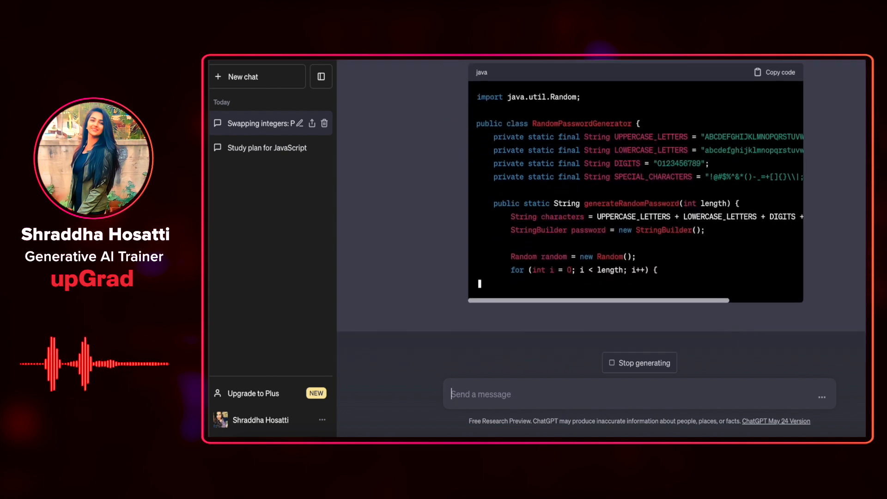
Scroll through the RandomPasswordGenerator code and explanation as the answer finishes
{"action": "scroll", "scroll_direction": "down", "scroll_amount": 3}
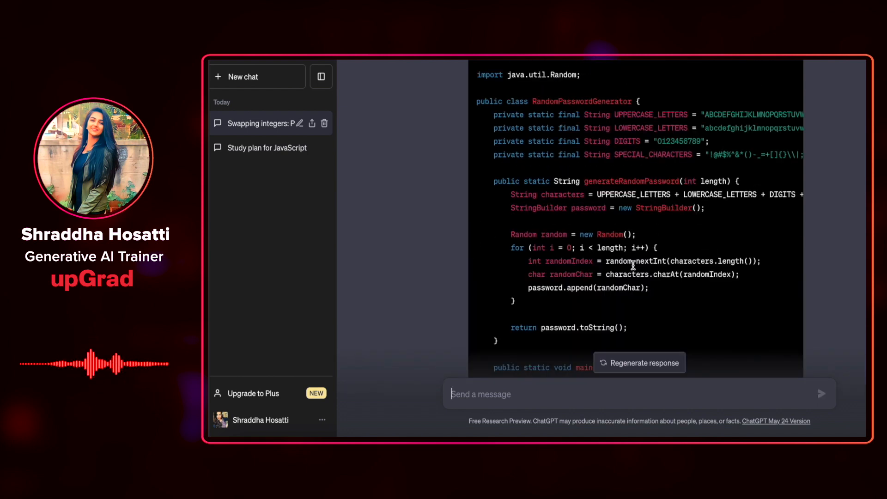
{"action": "scroll", "scroll_direction": "down", "scroll_amount": 3}
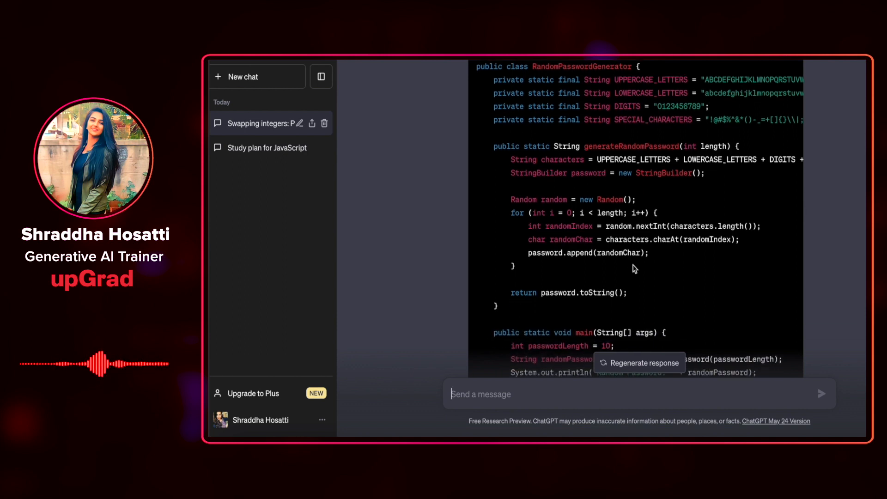
{"action": "scroll", "scroll_direction": "down", "scroll_amount": 3}
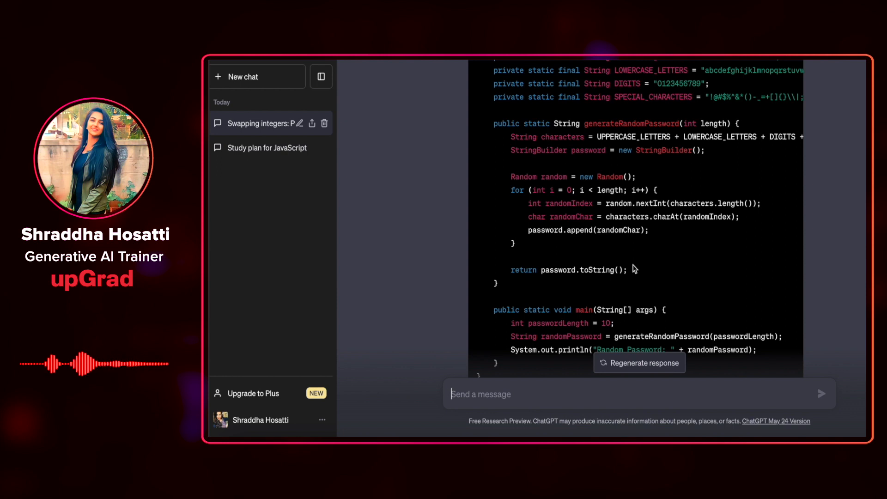
{"action": "scroll", "scroll_direction": "down", "scroll_amount": 3}
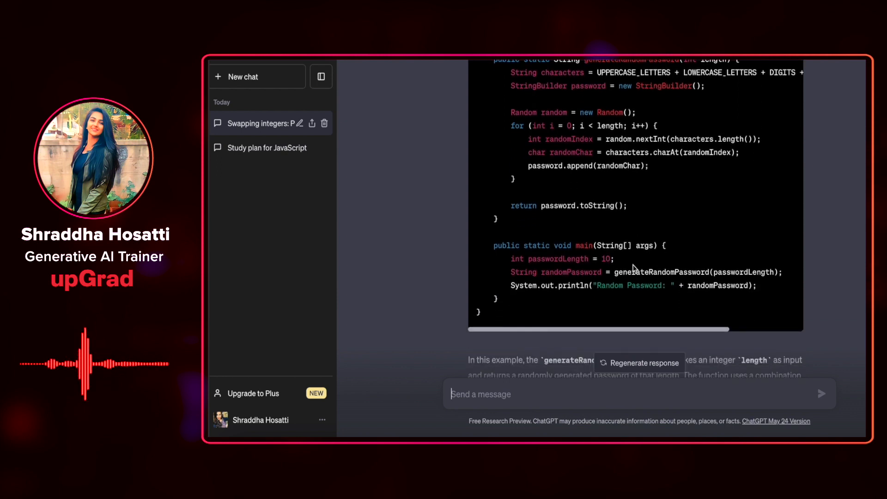
{"action": "scroll", "scroll_direction": "down", "scroll_amount": 3}
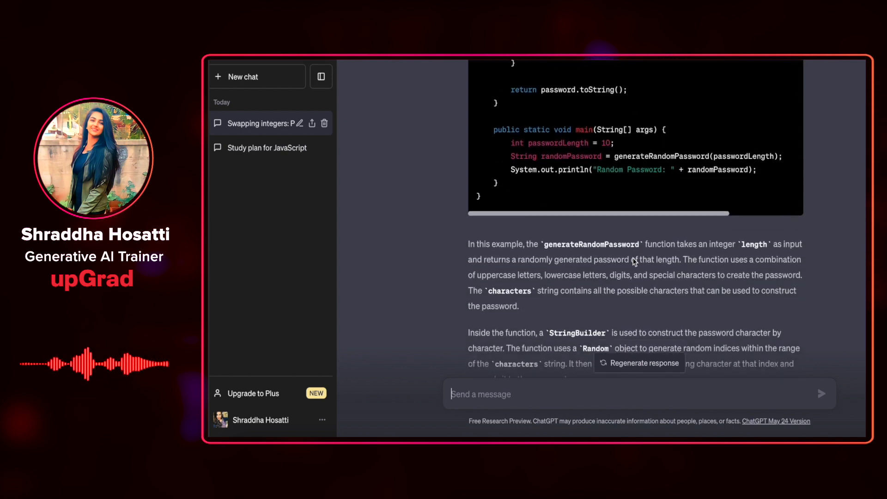
{"action": "scroll", "scroll_direction": "down", "scroll_amount": 3}
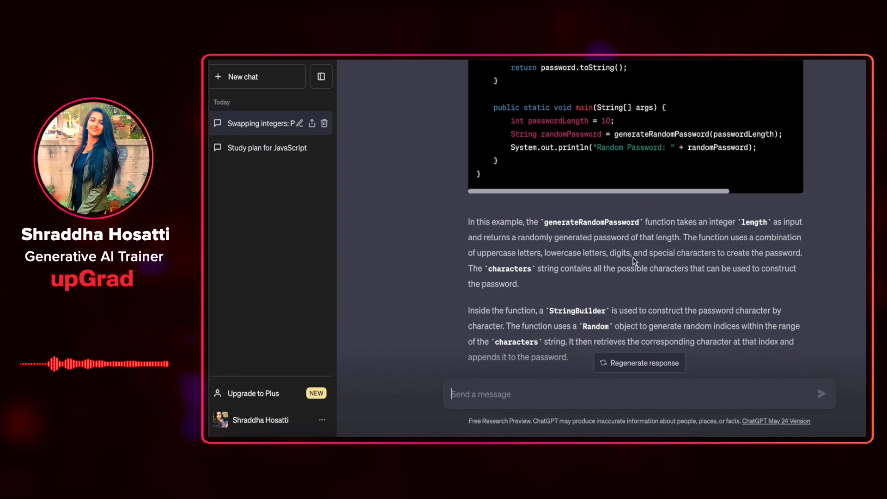
{"action": "scroll", "scroll_direction": "down", "scroll_amount": 3}
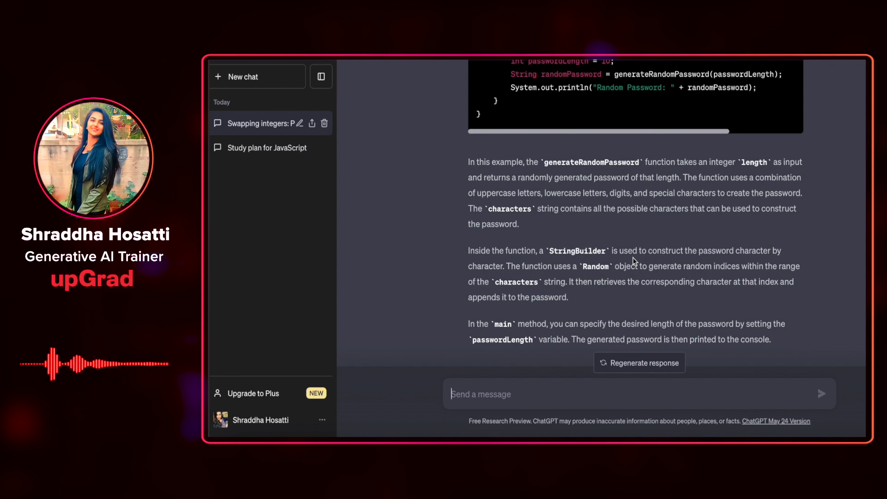
{"action": "scroll", "scroll_direction": "down", "scroll_amount": 3}
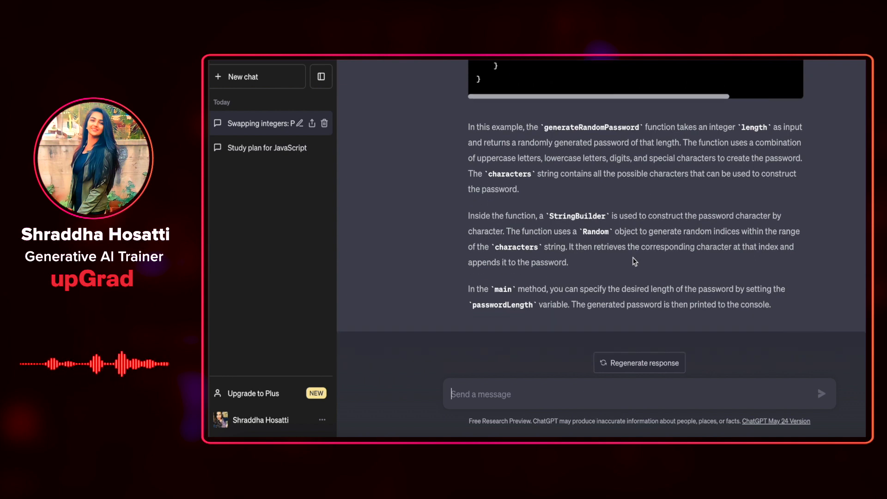